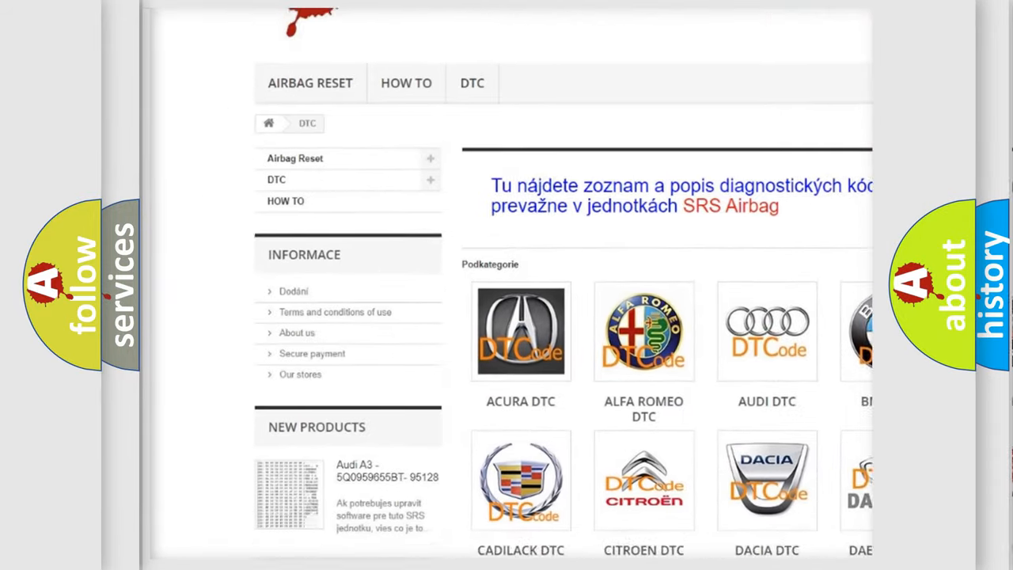
scroll("down", 3)
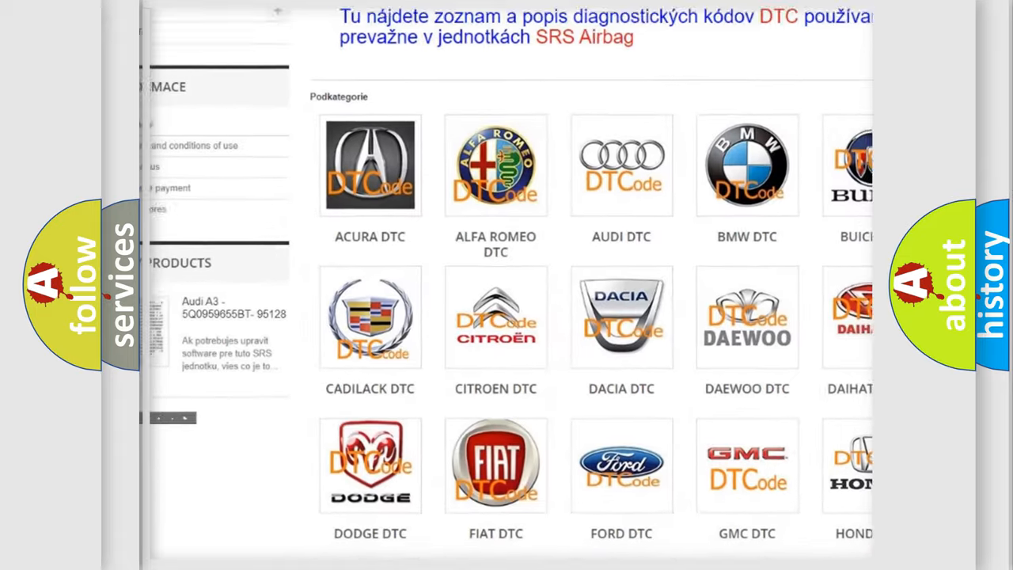
scroll("down", 3)
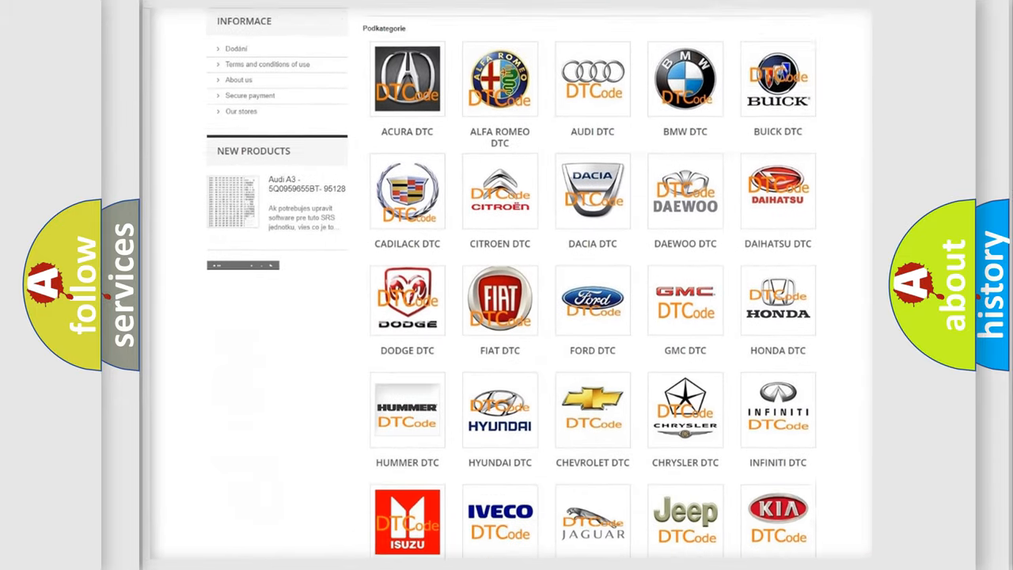
scroll("down", 3)
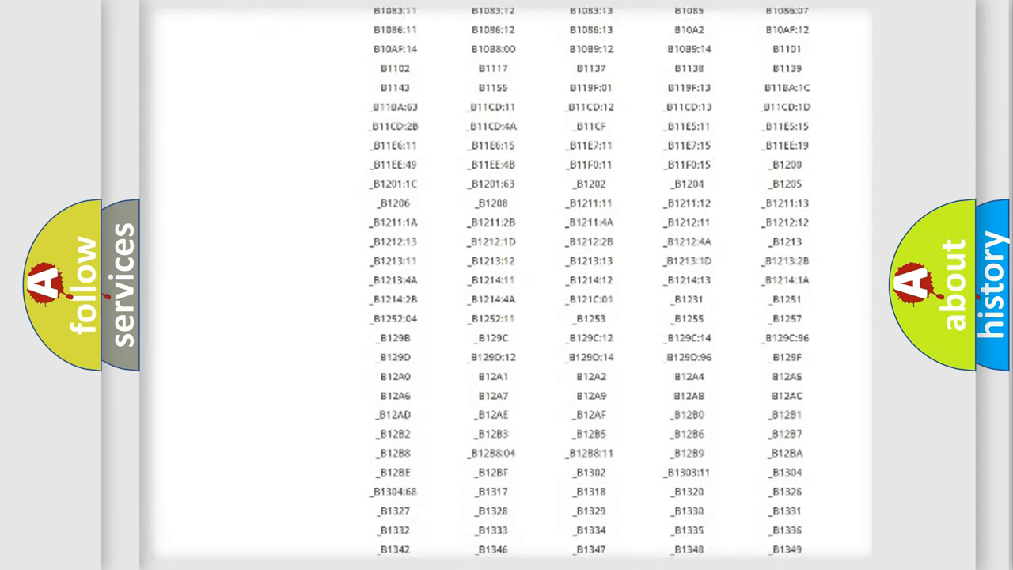
scroll("down", 3)
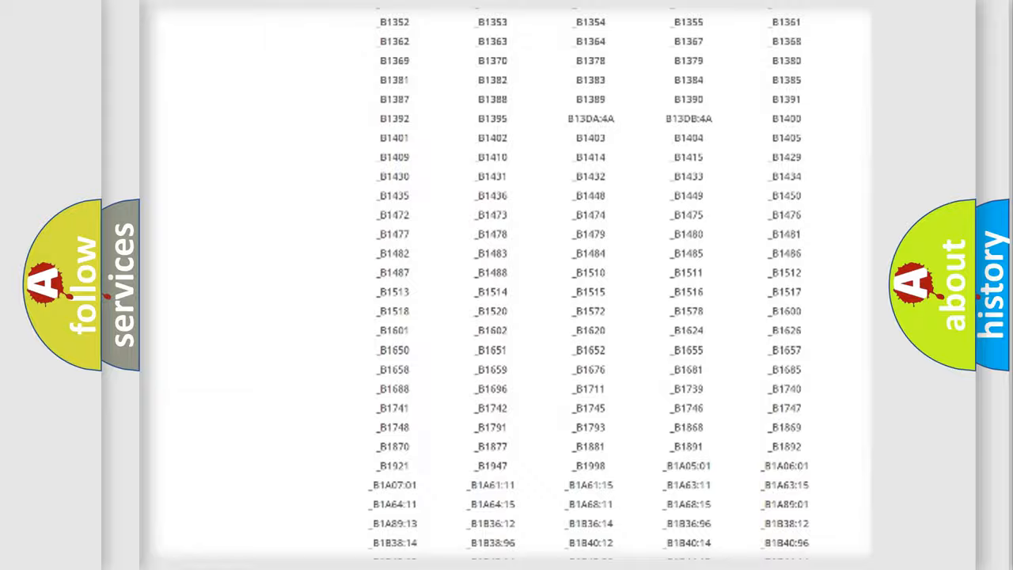